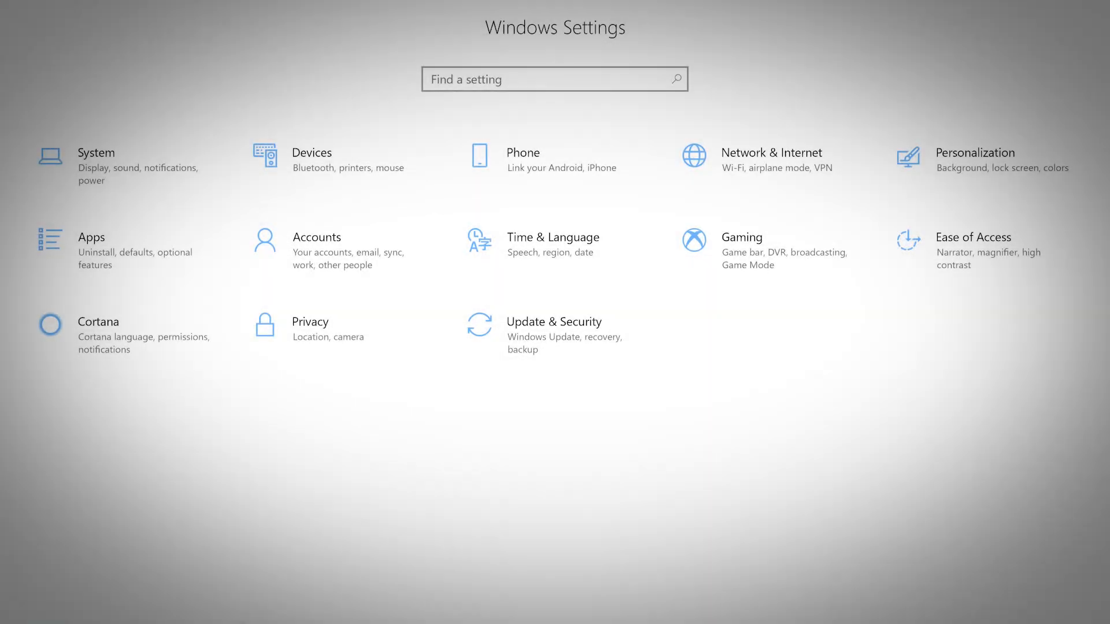
Open Update & Security from the Settings home, landing on Windows Update
click(554, 321)
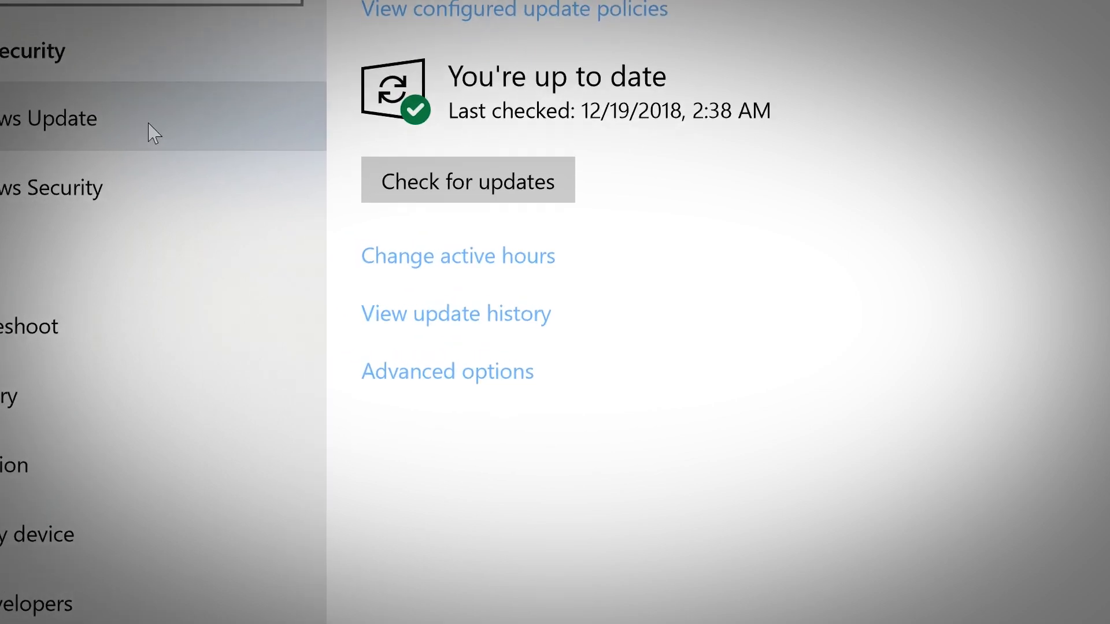
View Windows Update advanced options, scrolling to Pause Updates and Semi-Annual Channel settings
click(447, 371)
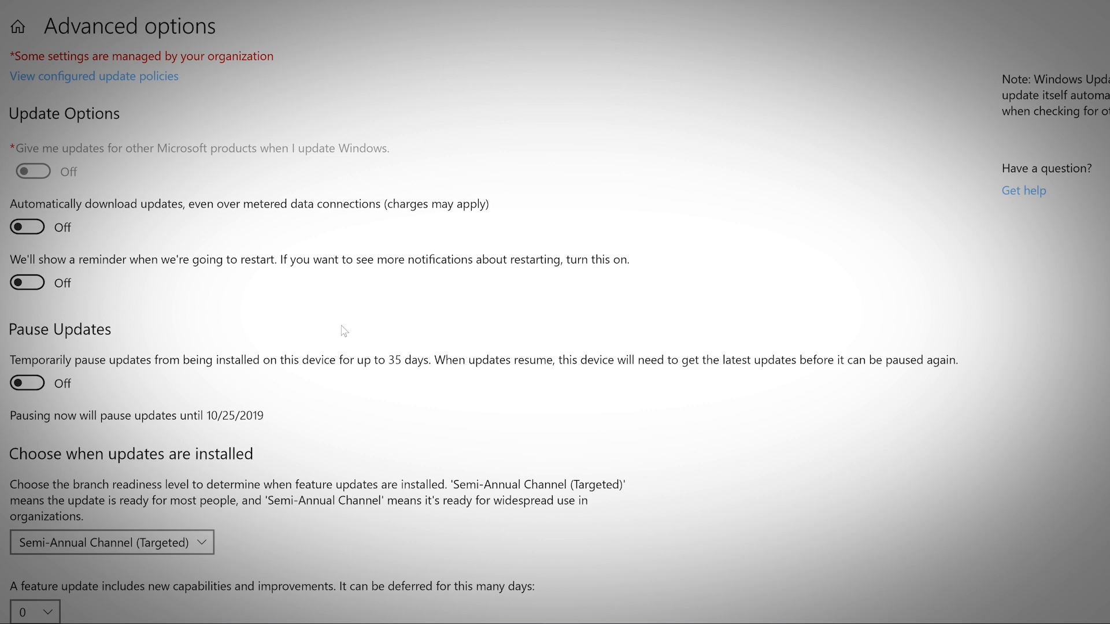
scroll(down, 3)
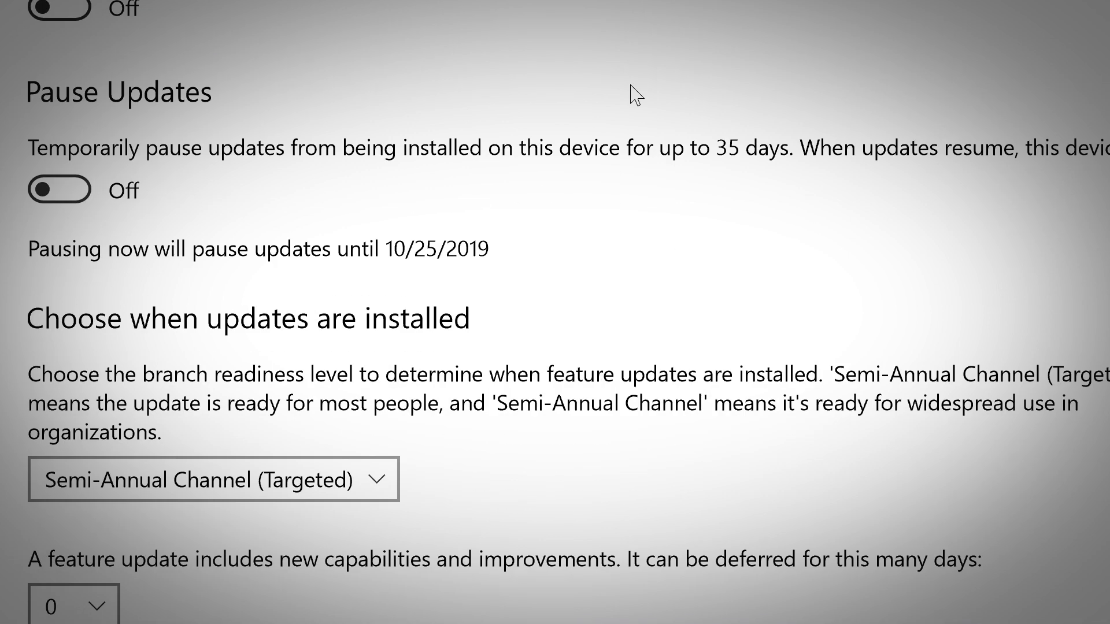
click(81, 205)
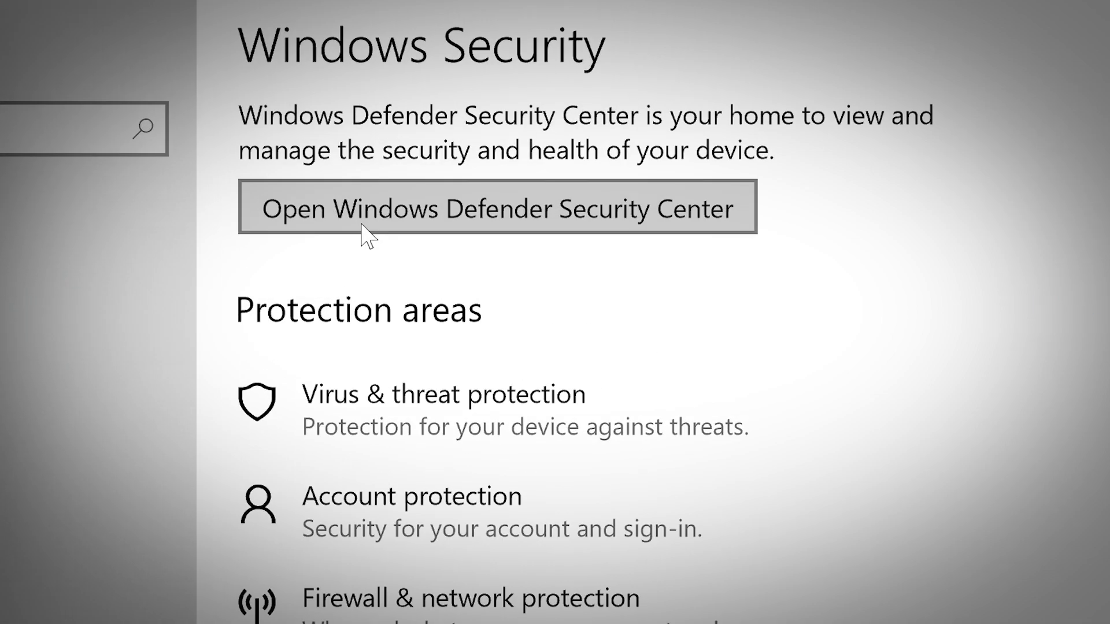
Show the Windows Security page listing virus, firewall and other protection areas
click(497, 207)
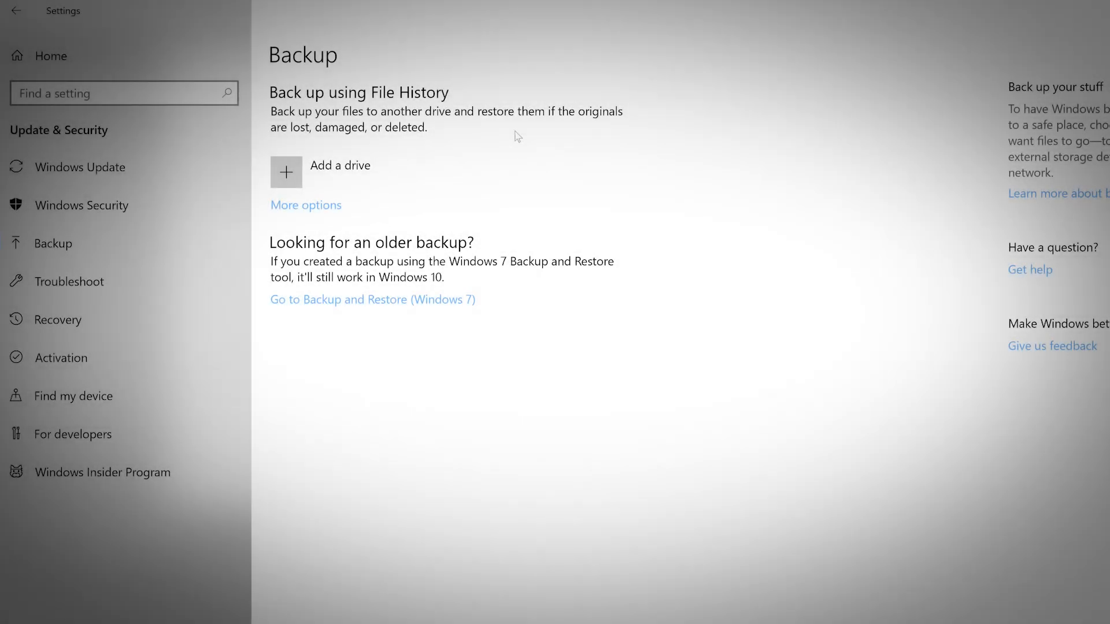
mouse_move(287, 174)
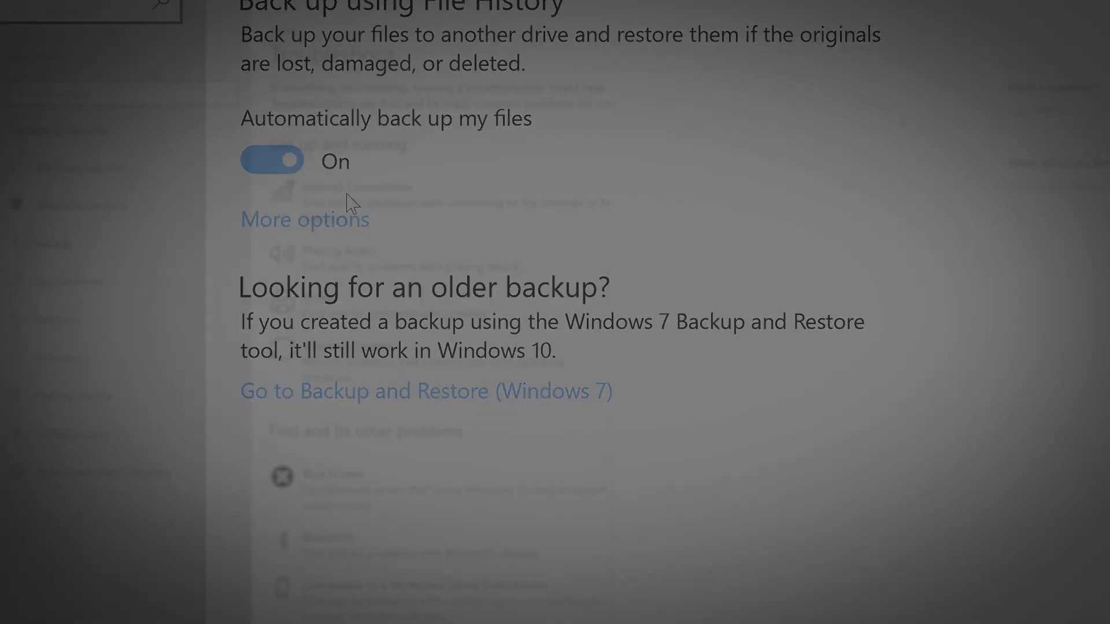
Move on from Backup to the Troubleshoot page listing troubleshooters
click(69, 281)
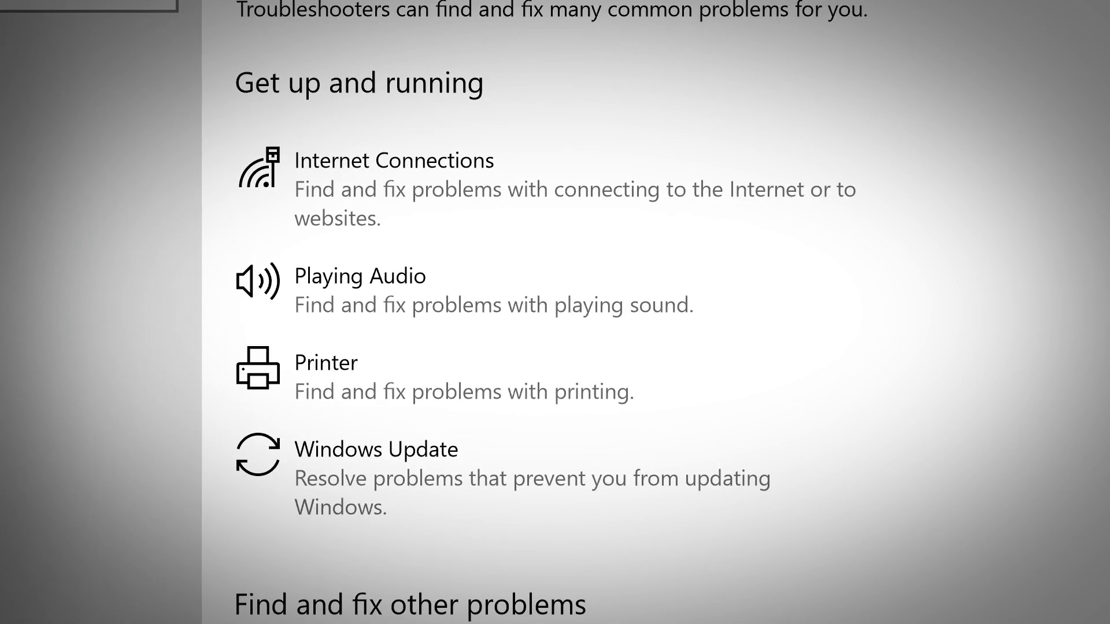
Scroll to Bluetooth and run its troubleshooter
scroll(down, 3)
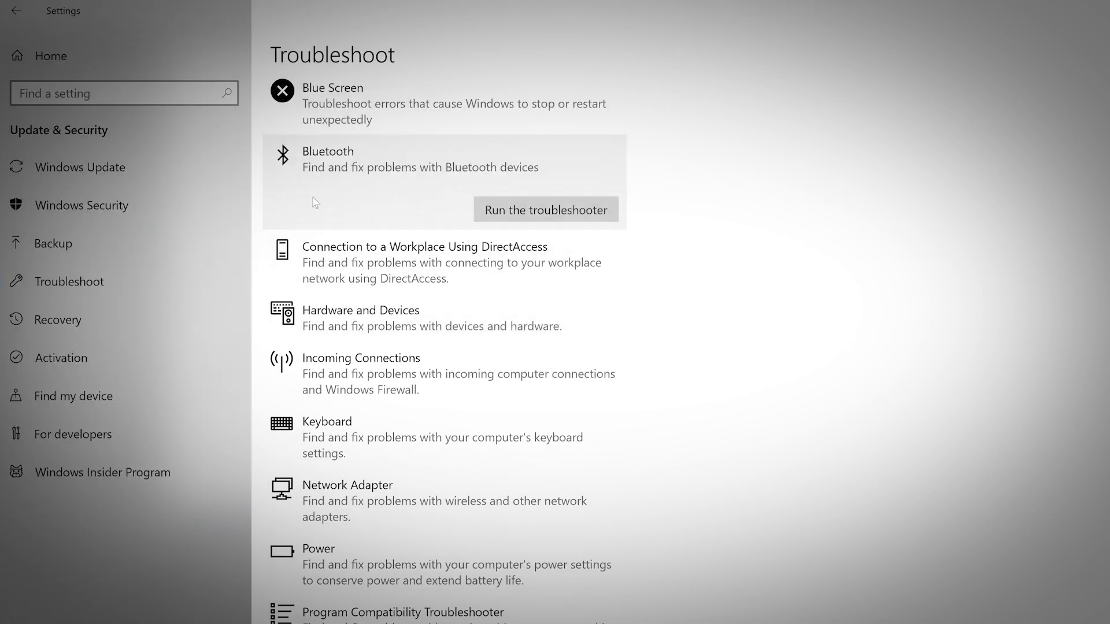
click(546, 209)
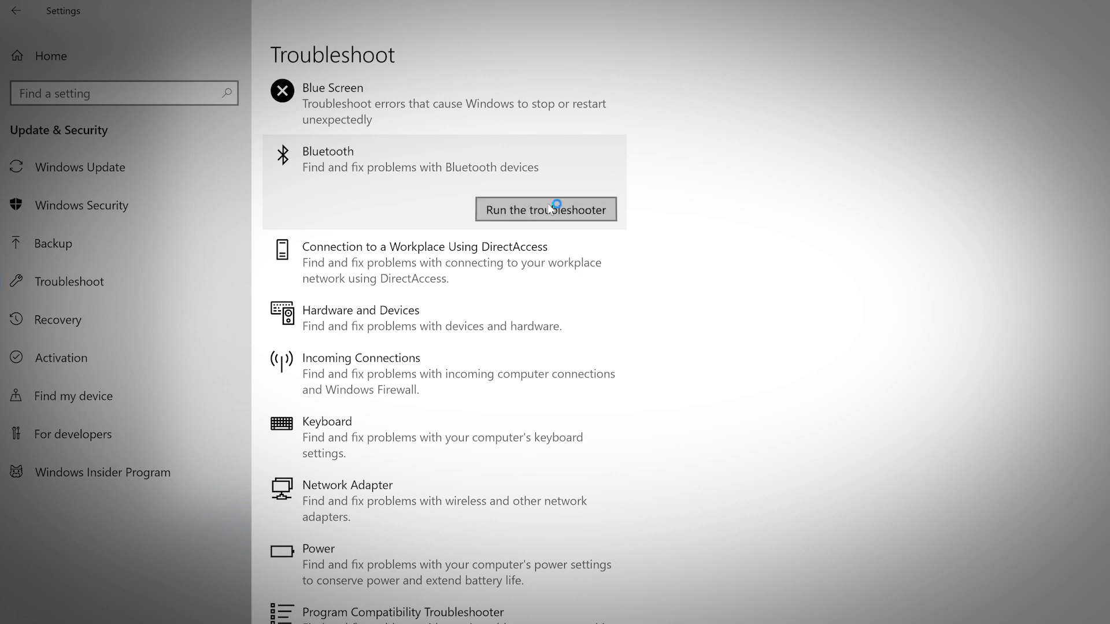
click(545, 209)
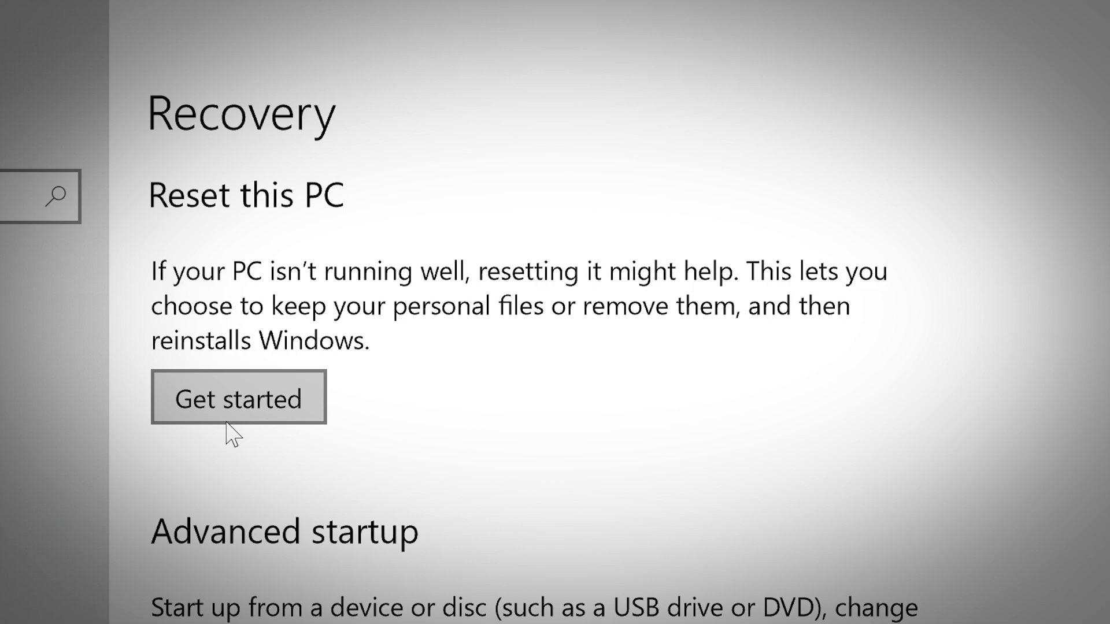
Review Reset this PC and Advanced startup, then move to Activation
scroll(down, 3)
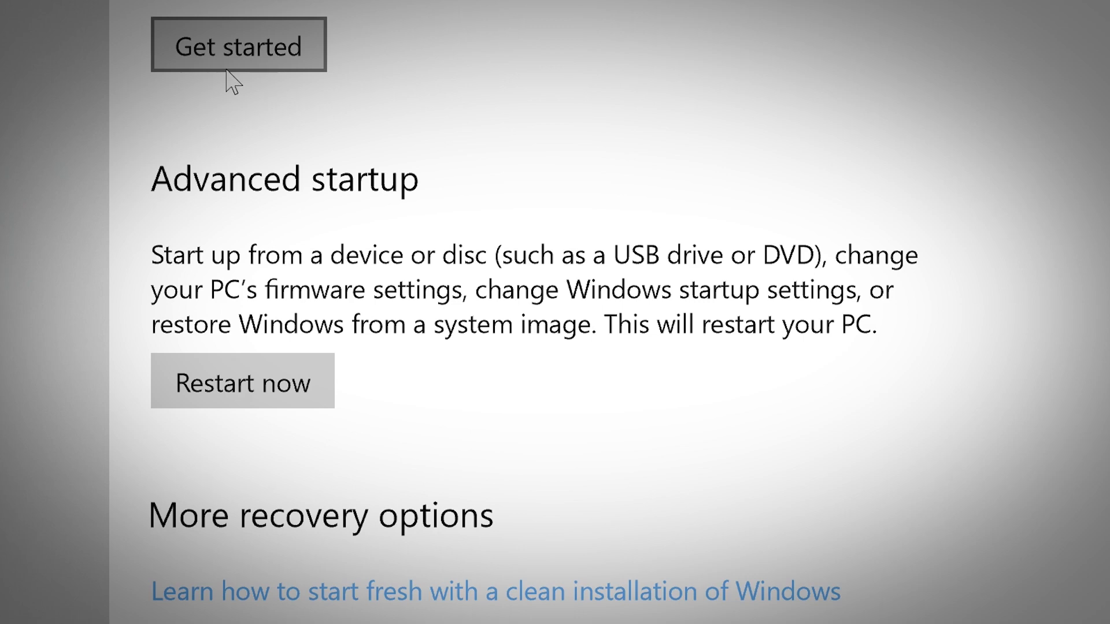
click(63, 357)
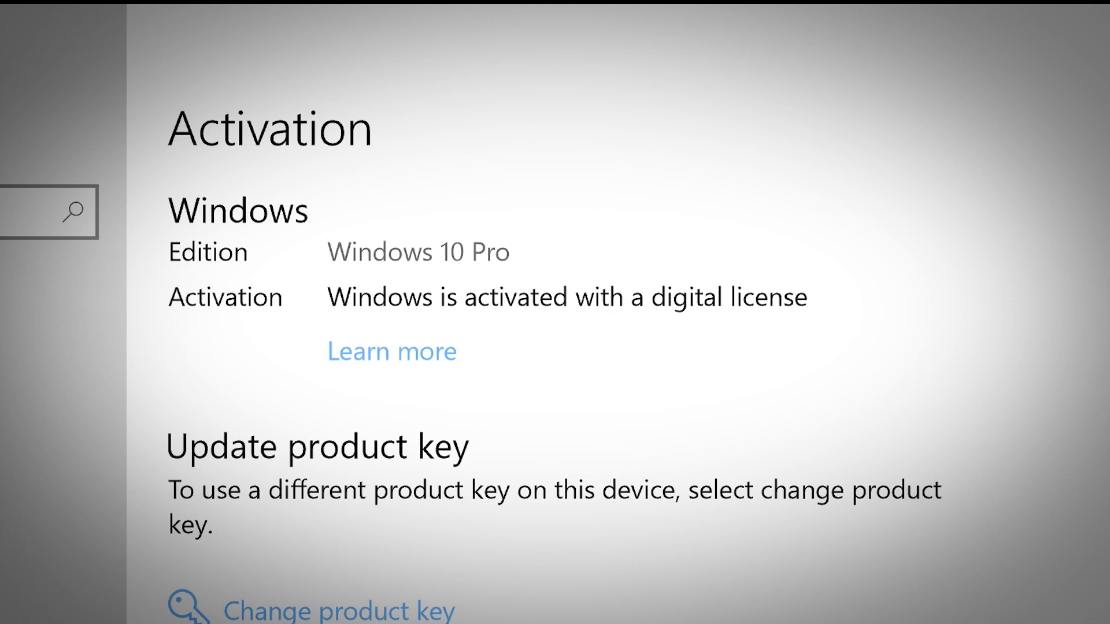
Scroll the Activation page to the Windows 10 Pro edition and product key section
scroll(down, 3)
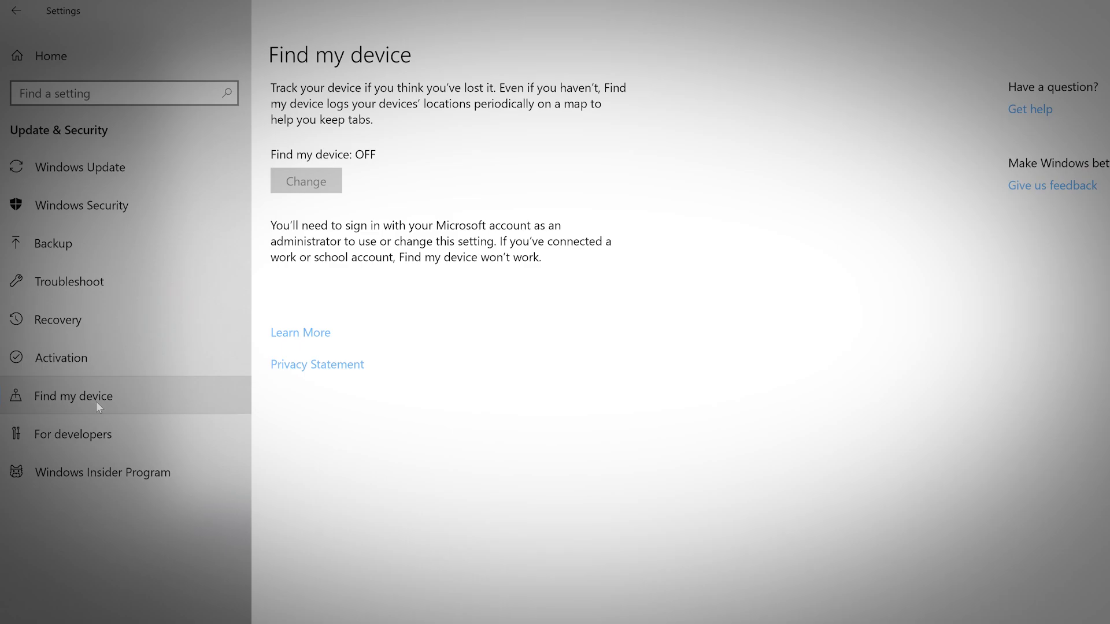
Leave Find my device (off) and show the Windows Insider Program page
click(101, 472)
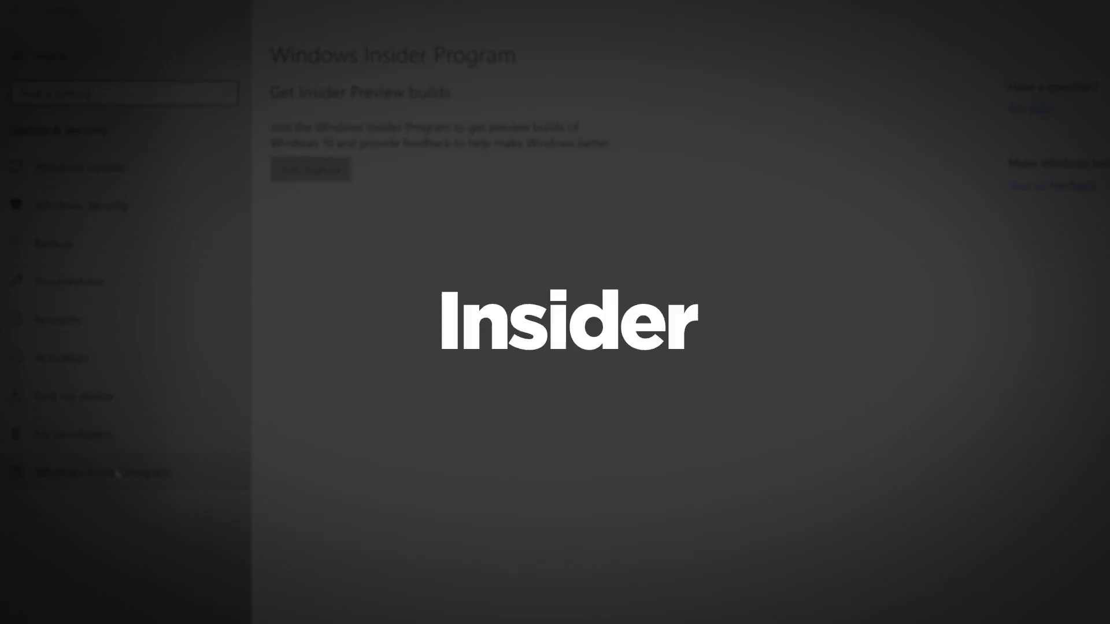